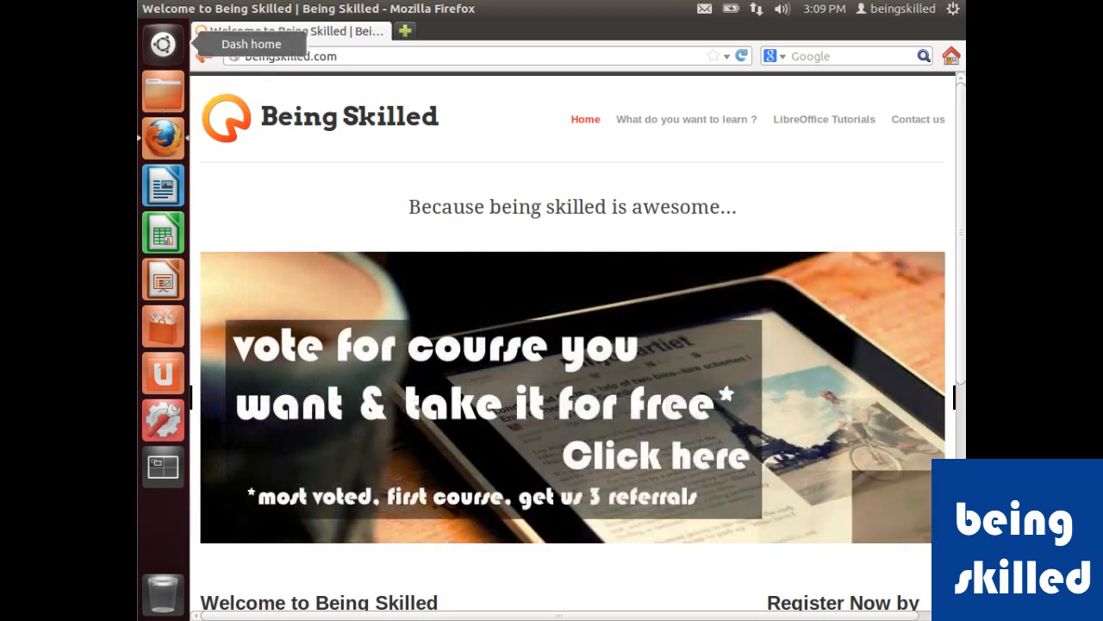
Open the Dash home from the top of the launcher
left_click(162, 44)
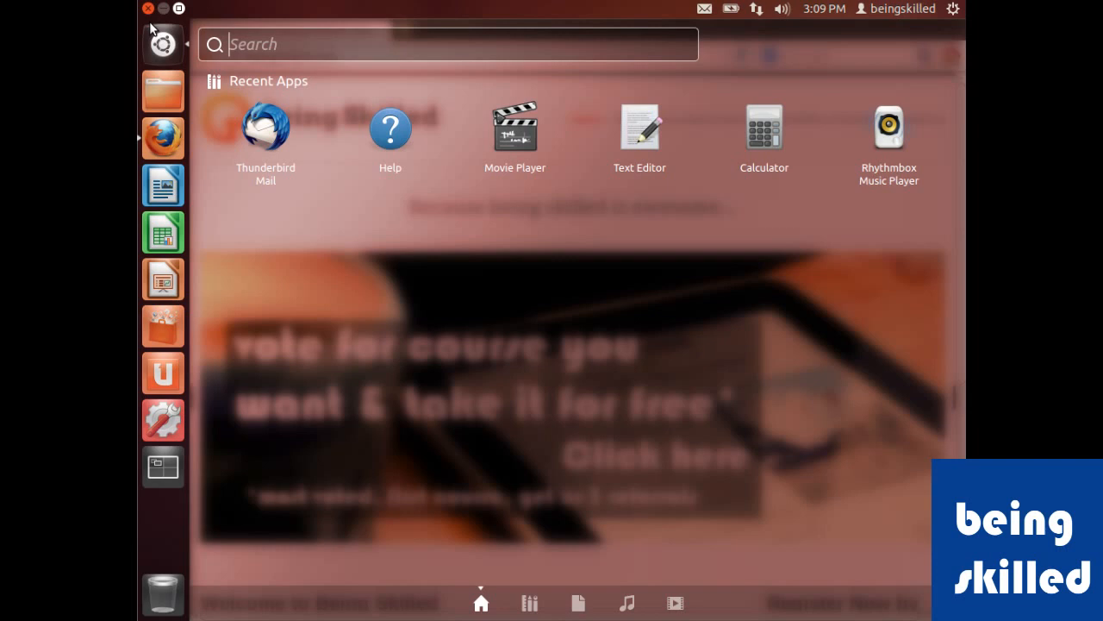
mouse_move(151, 29)
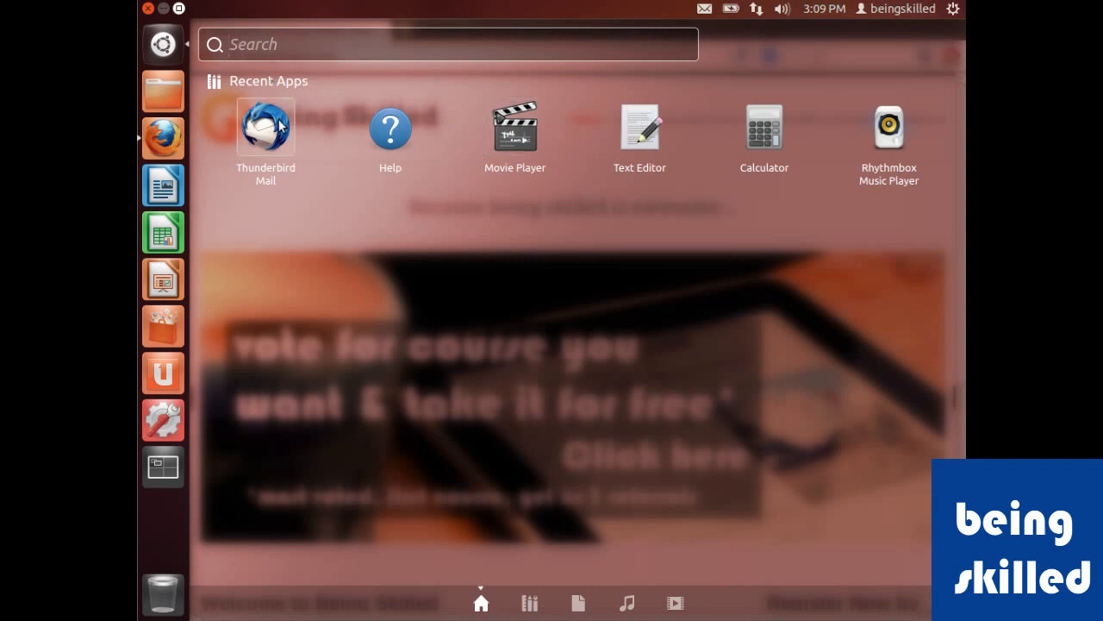
mouse_move(764, 130)
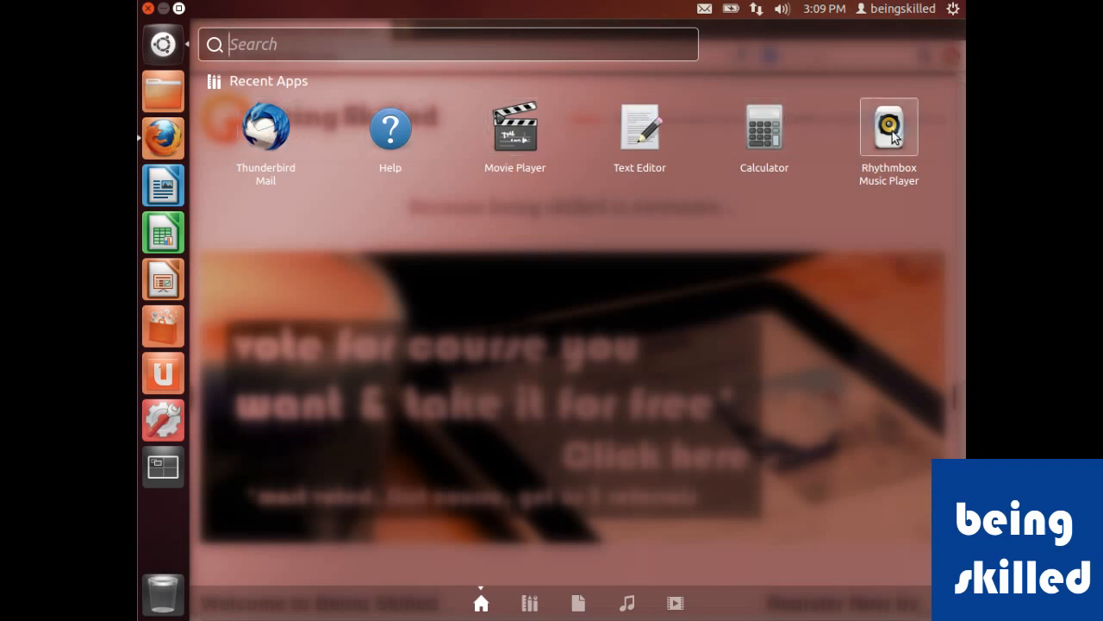
mouse_move(764, 128)
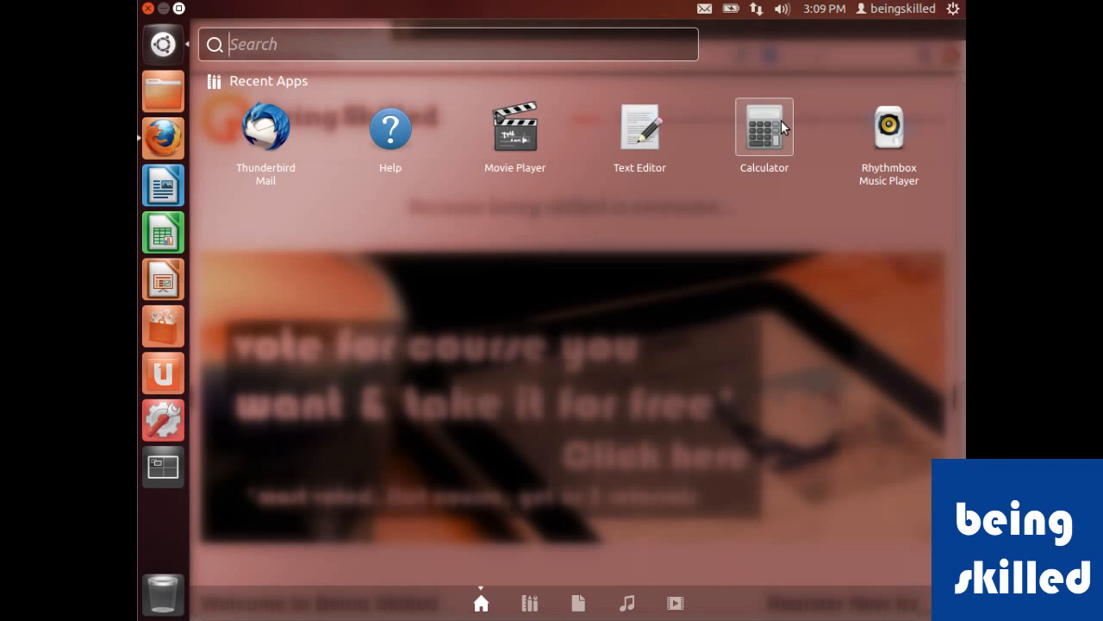
Search the Dash for LibreOffice by entering 'li'
type("libre")
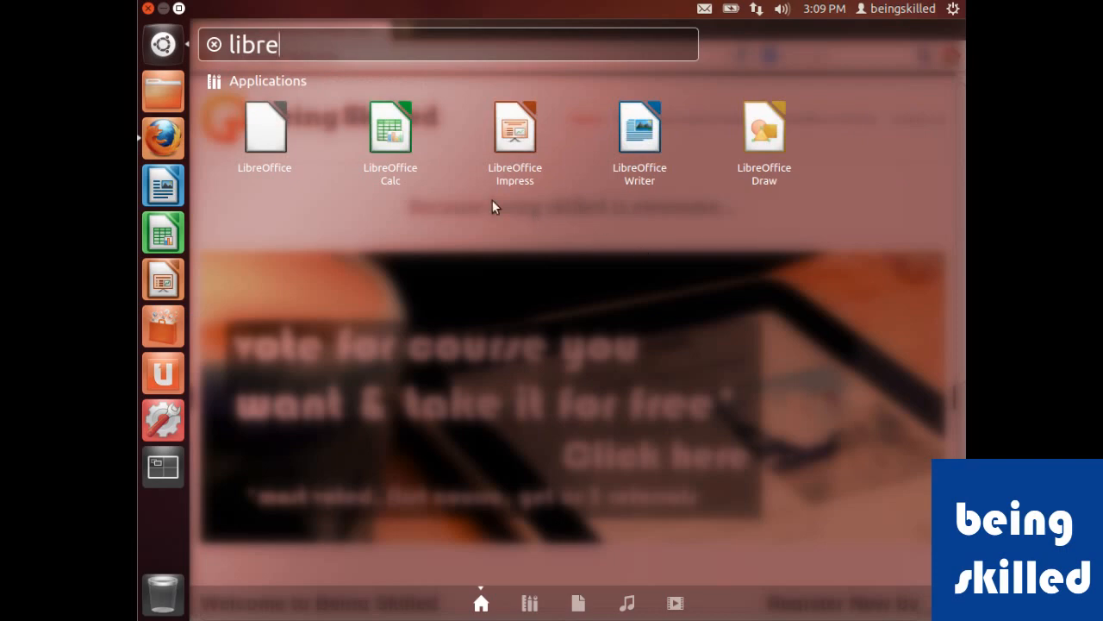
mouse_move(447, 189)
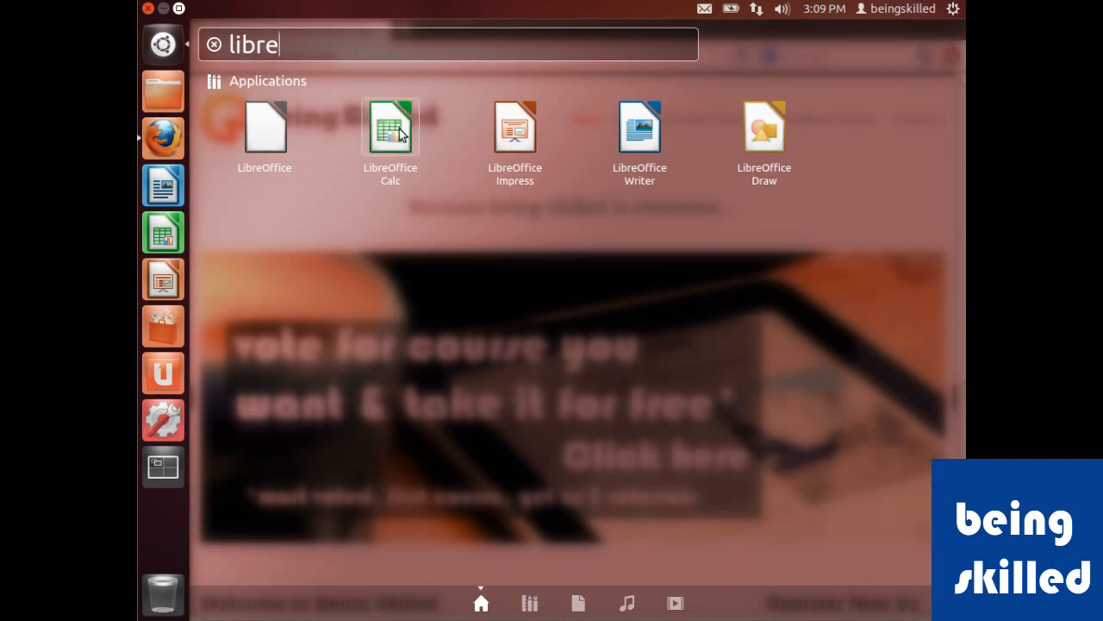
mouse_move(264, 129)
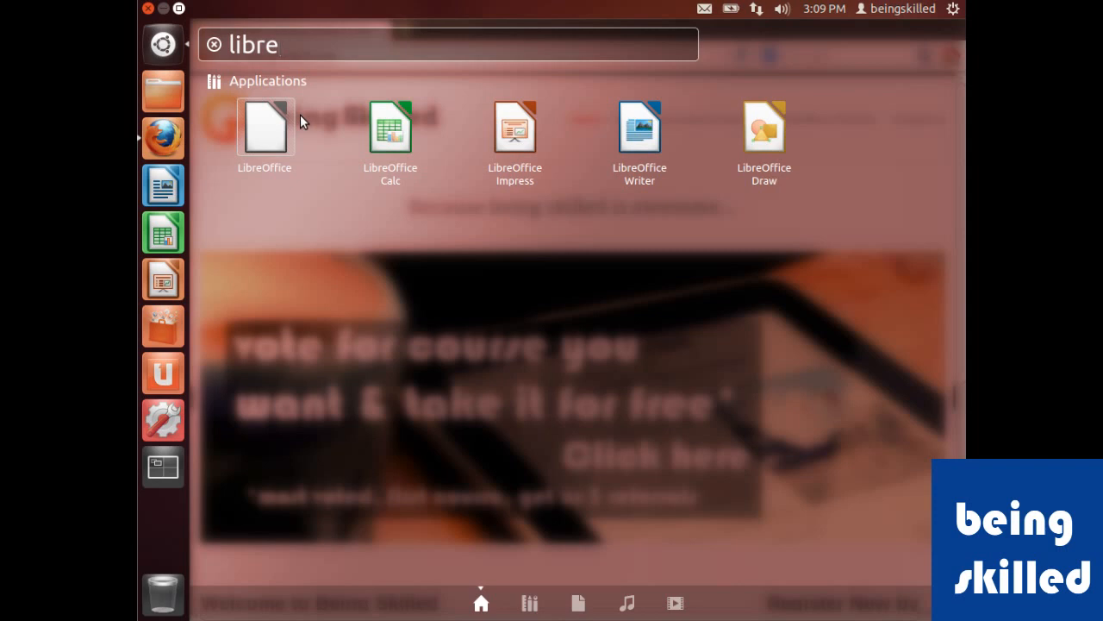
mouse_move(391, 130)
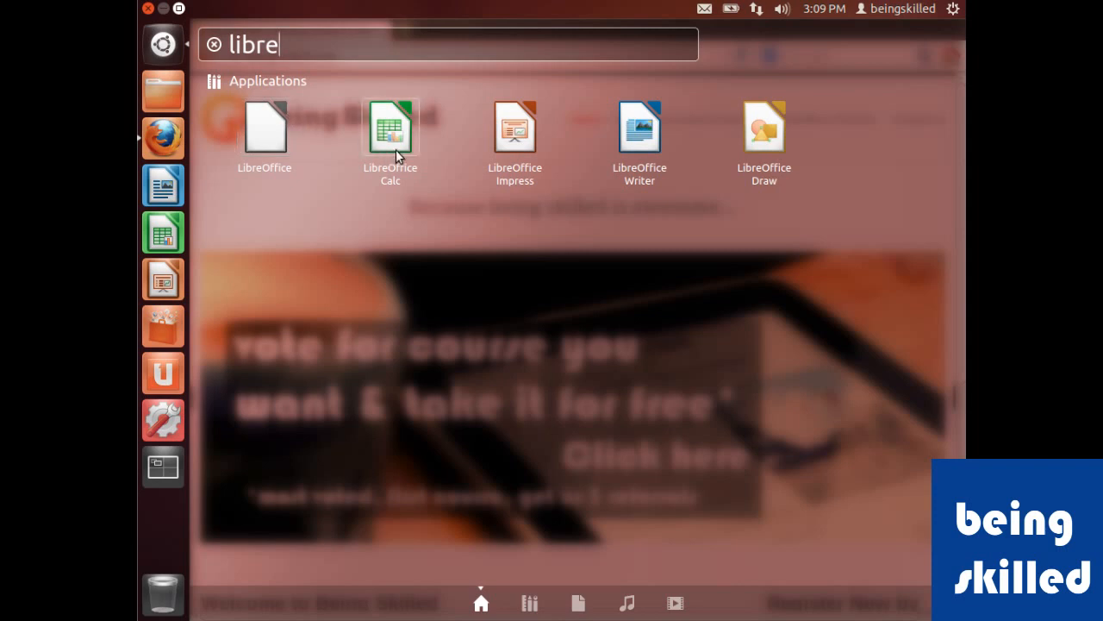
mouse_move(514, 129)
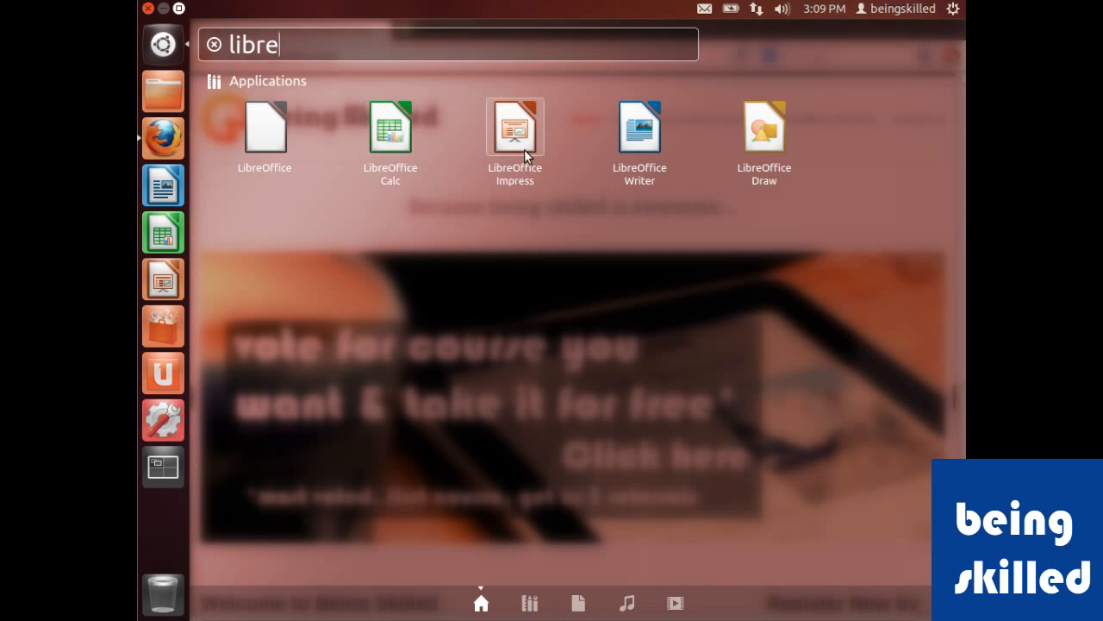
mouse_move(639, 138)
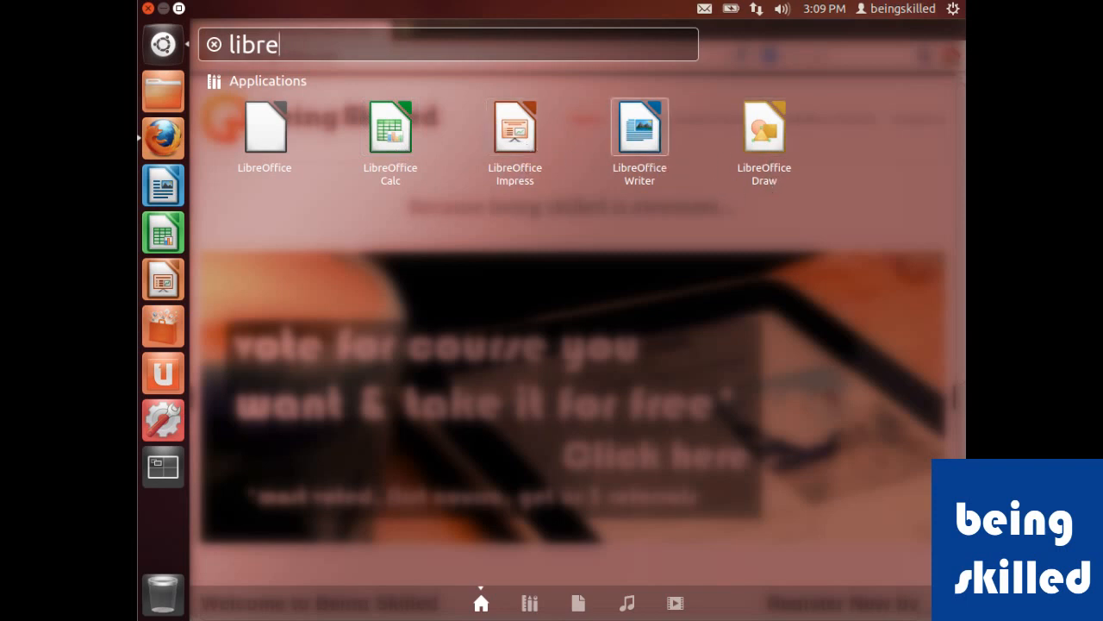
mouse_move(640, 126)
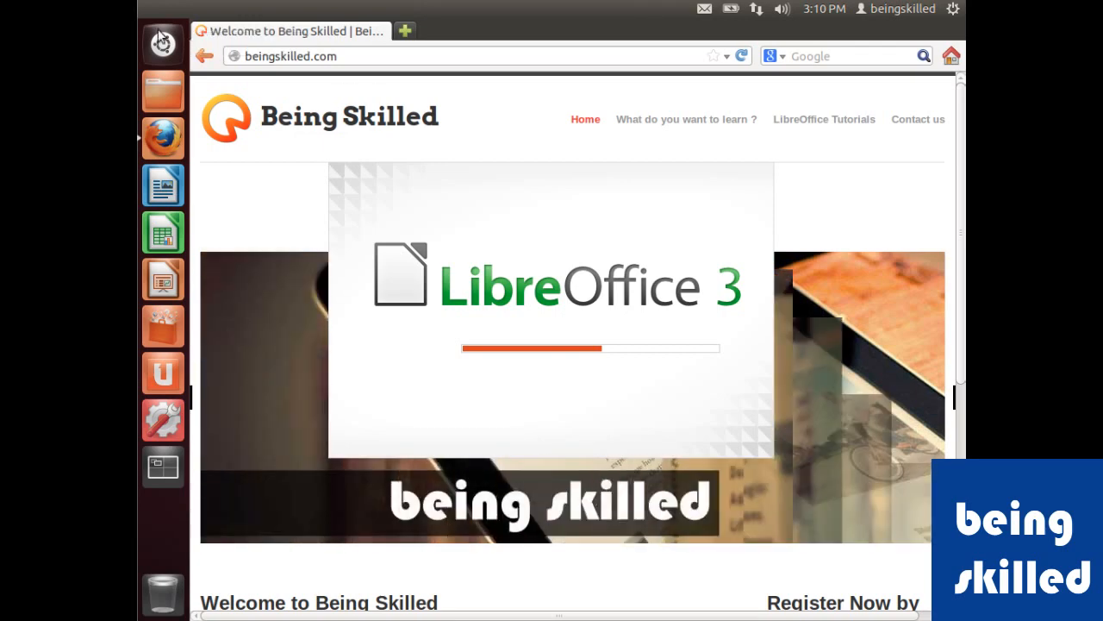
Reopen the Dash and search for 'thunder' while Writer loads
left_click(163, 44)
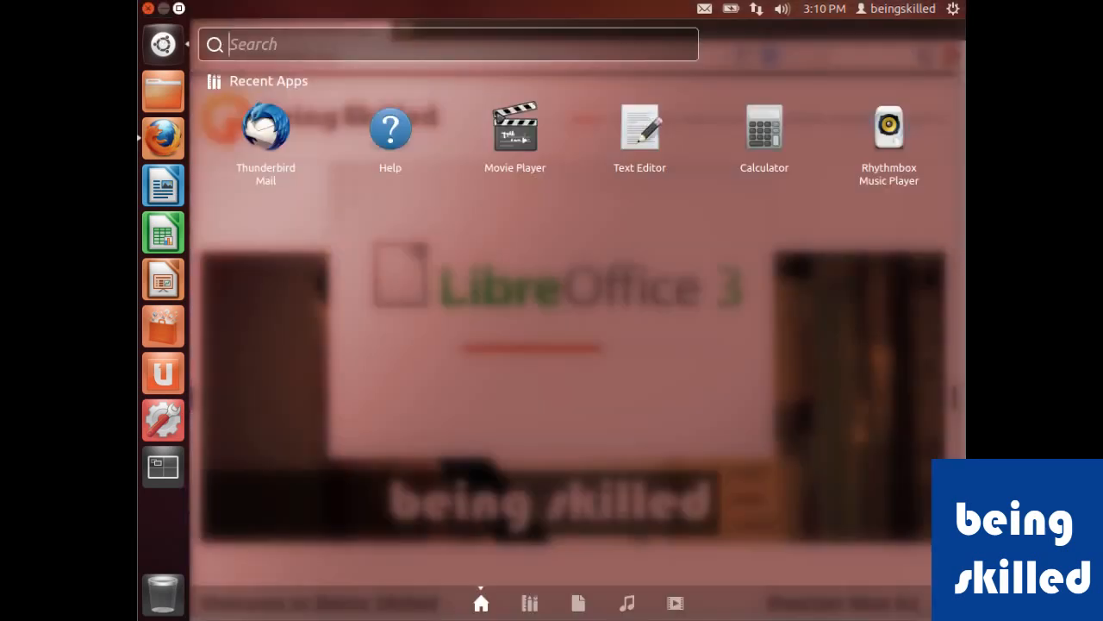
type("thunder")
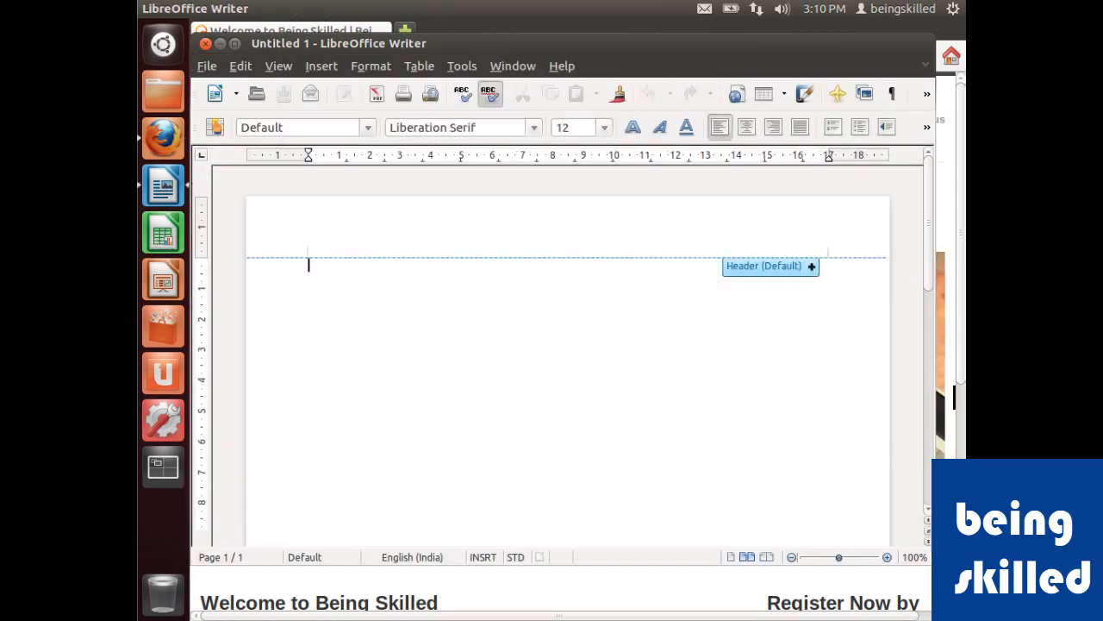
mouse_move(163, 44)
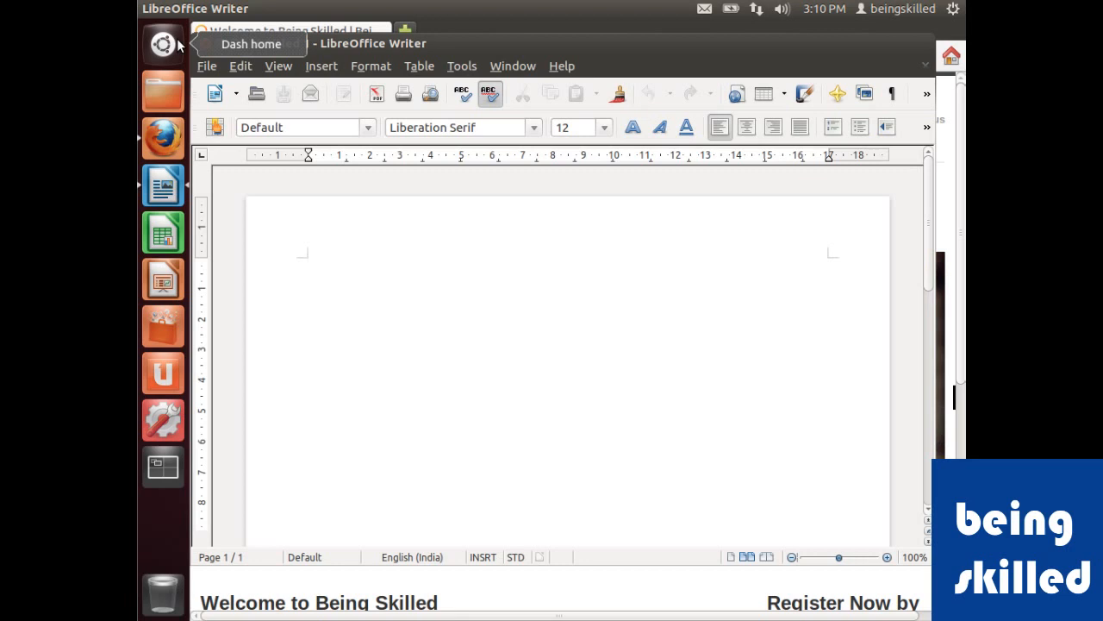
Write 'Hello' and save the document as 'hello' in Documents
type("Hell")
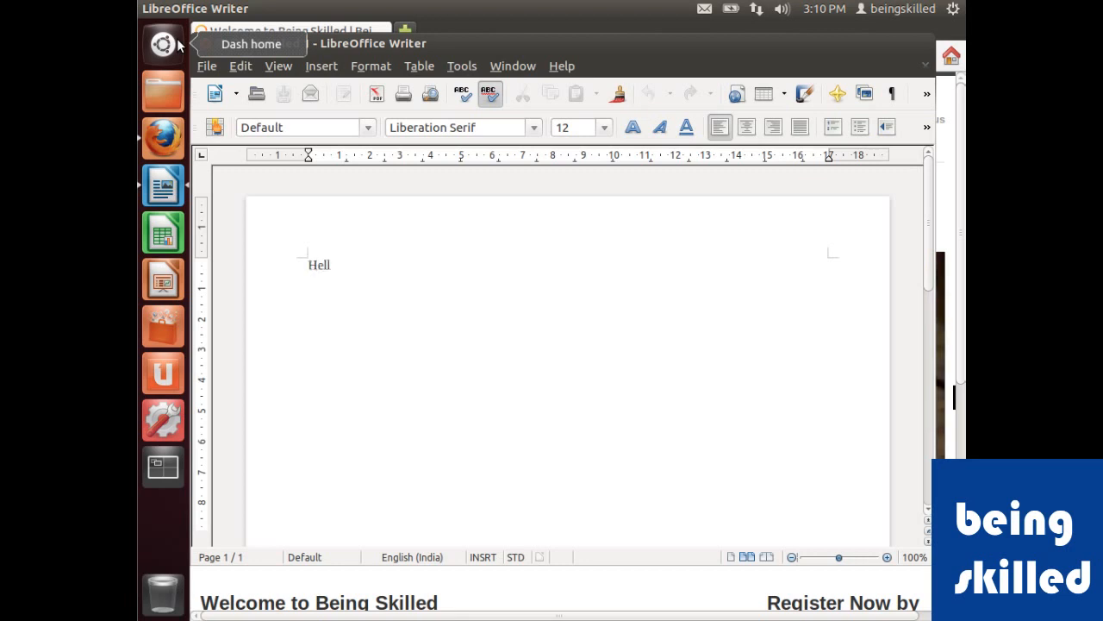
type("o")
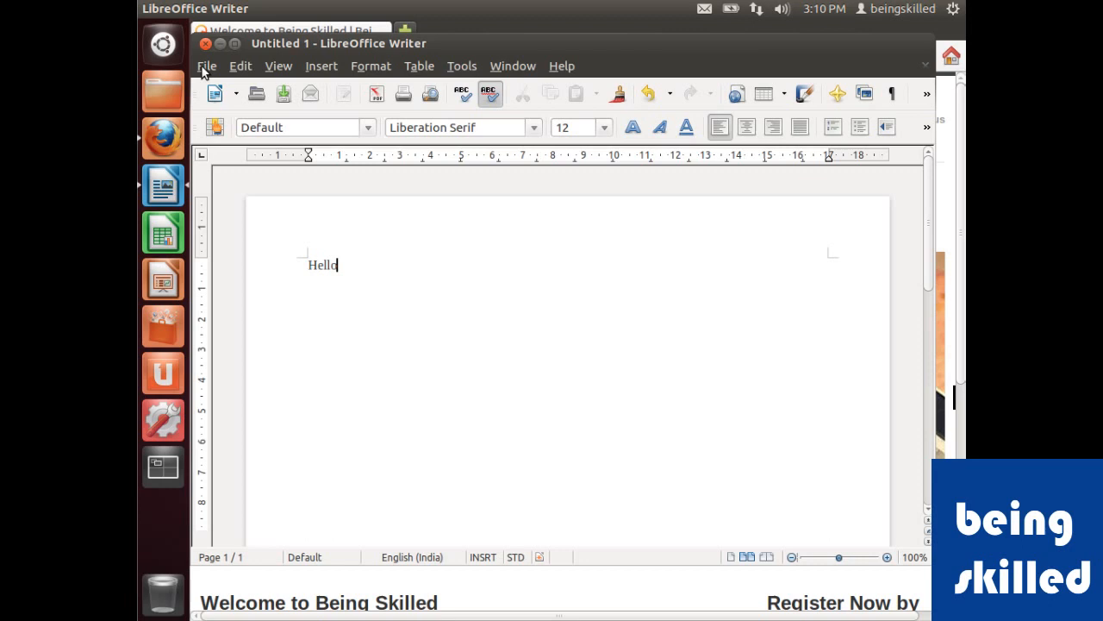
left_click(206, 66)
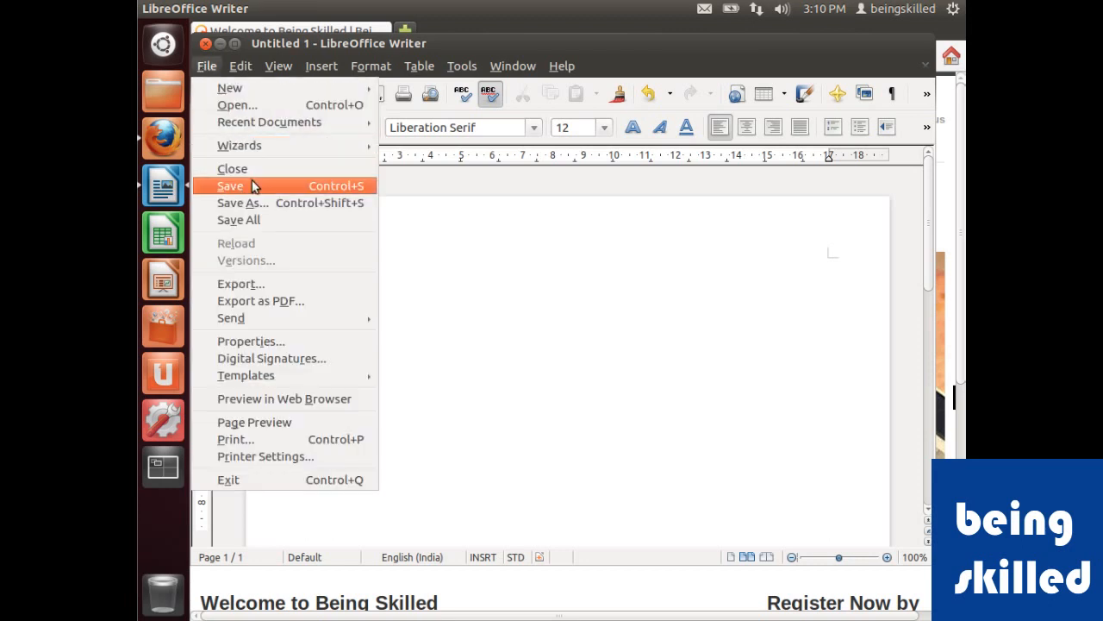
left_click(230, 185)
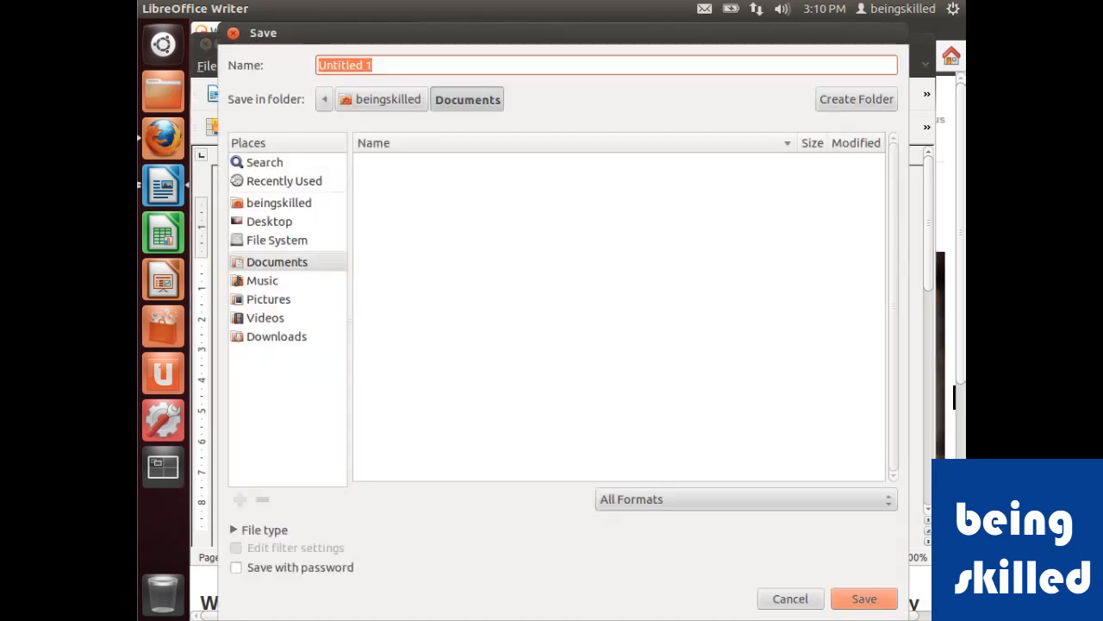
type("hell")
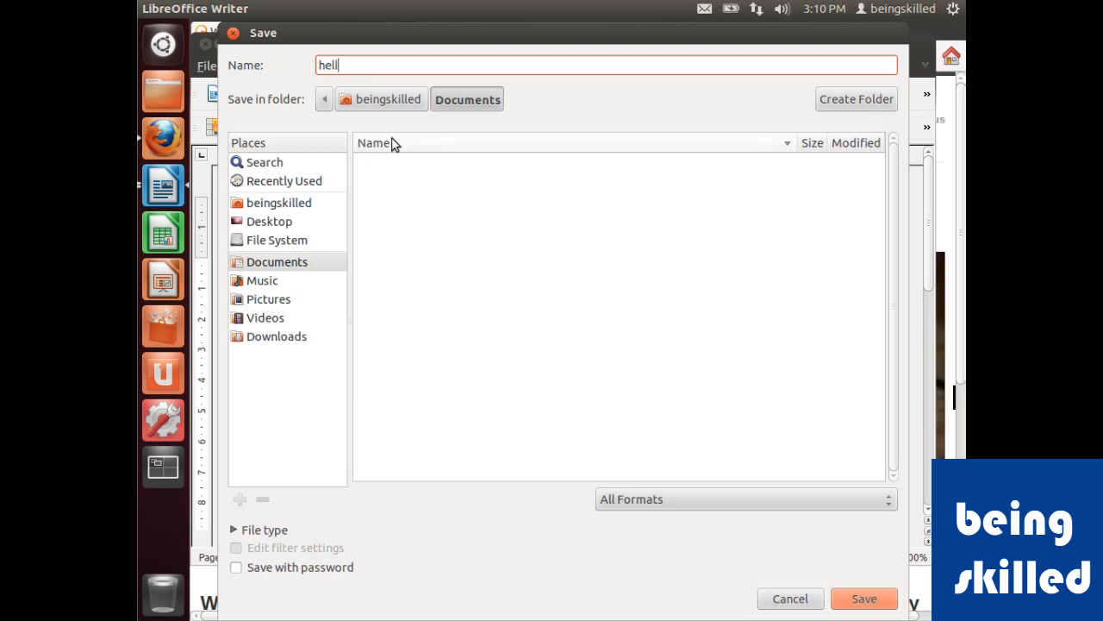
type("o")
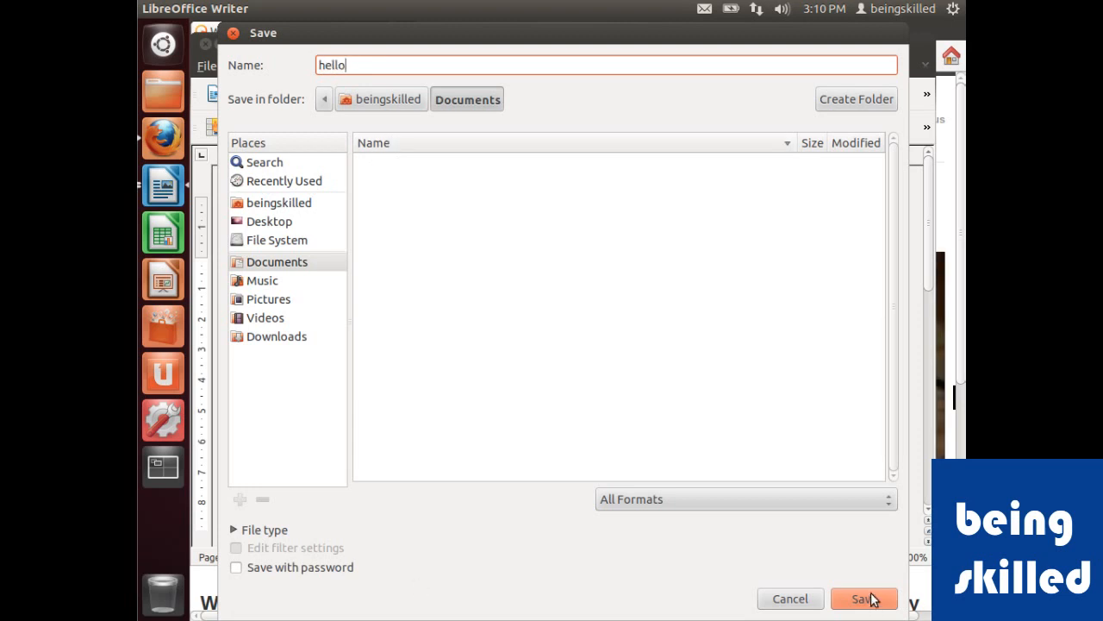
left_click(864, 598)
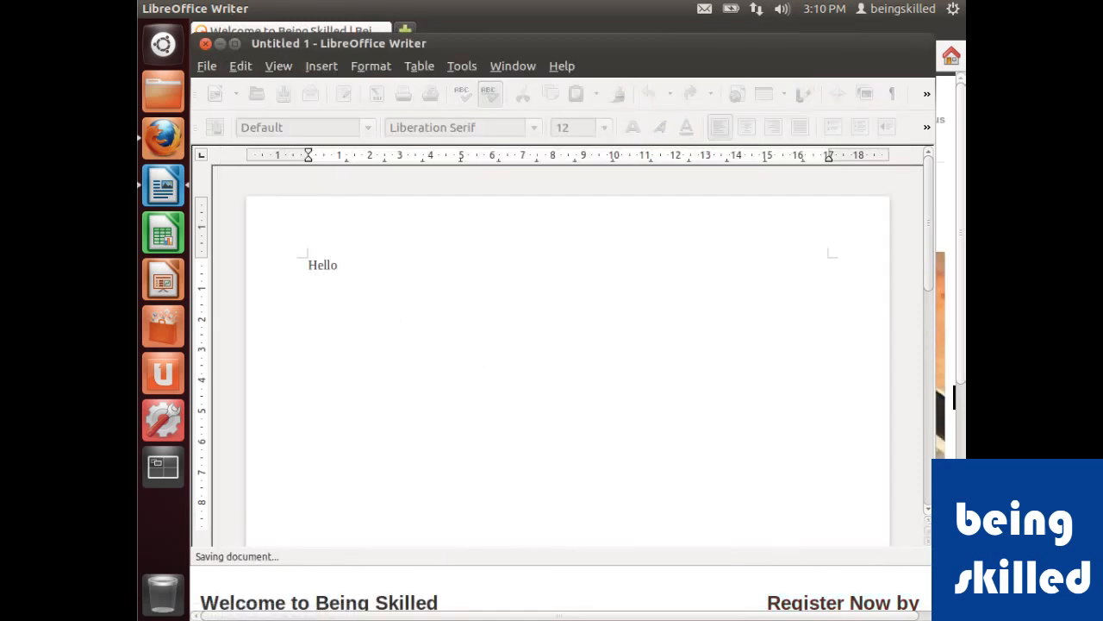
Search the Dash for 'hello' and reopen hello.odt from Files & Folders
left_click(163, 44)
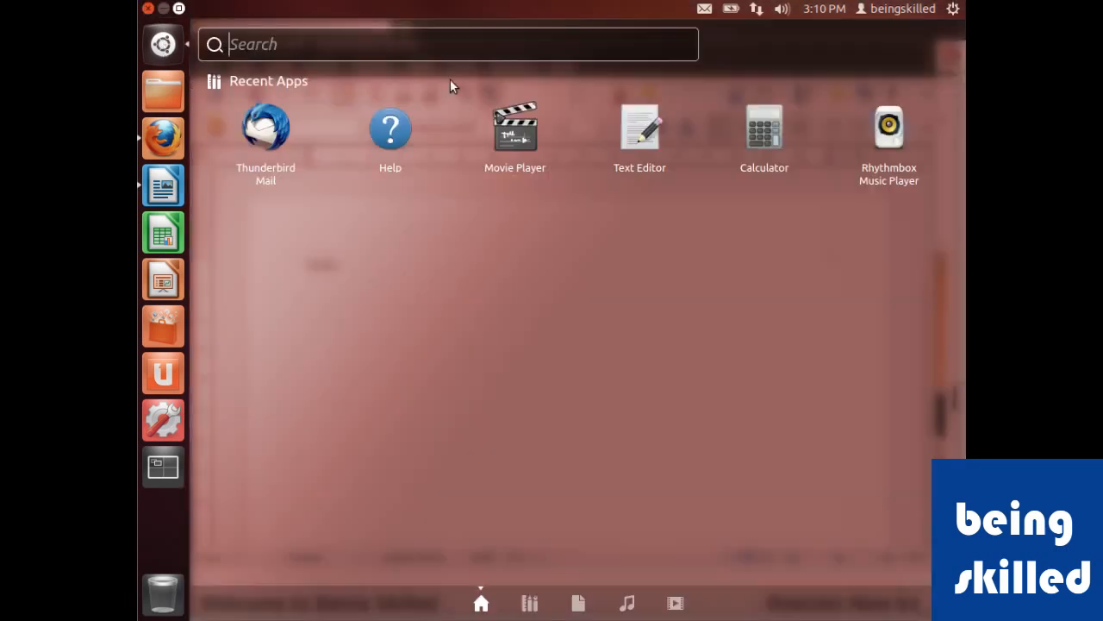
type("hello")
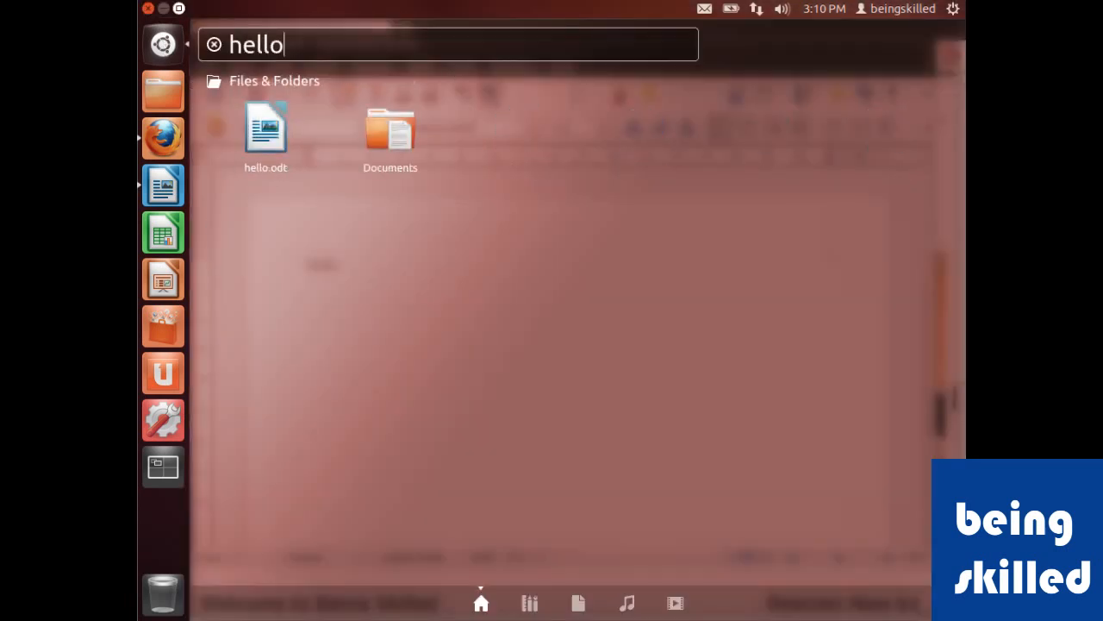
left_click(265, 129)
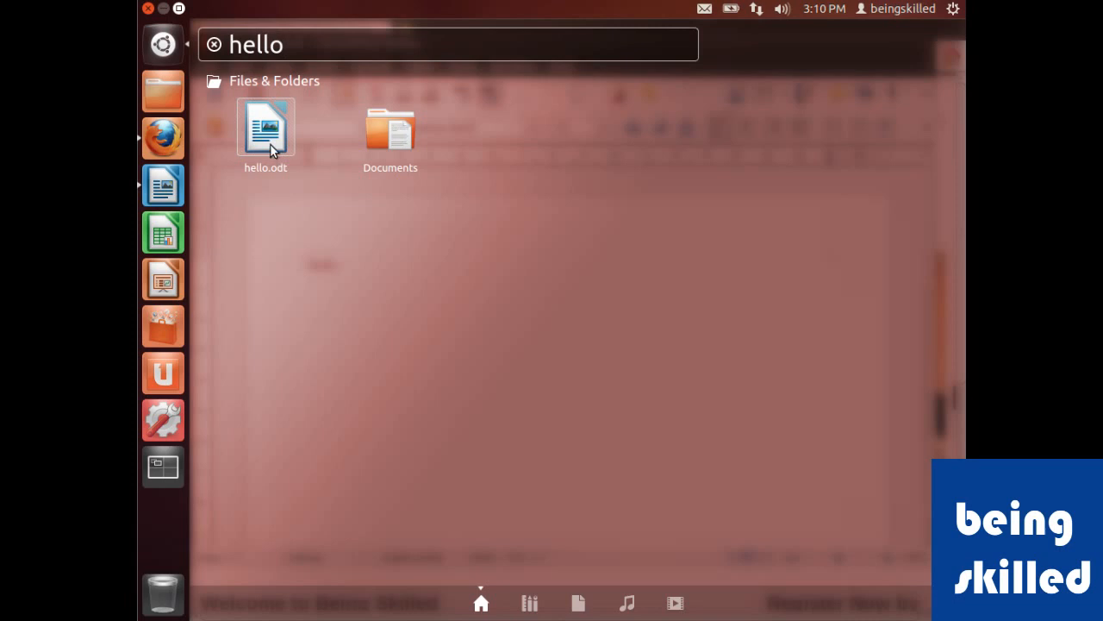
double_click(265, 128)
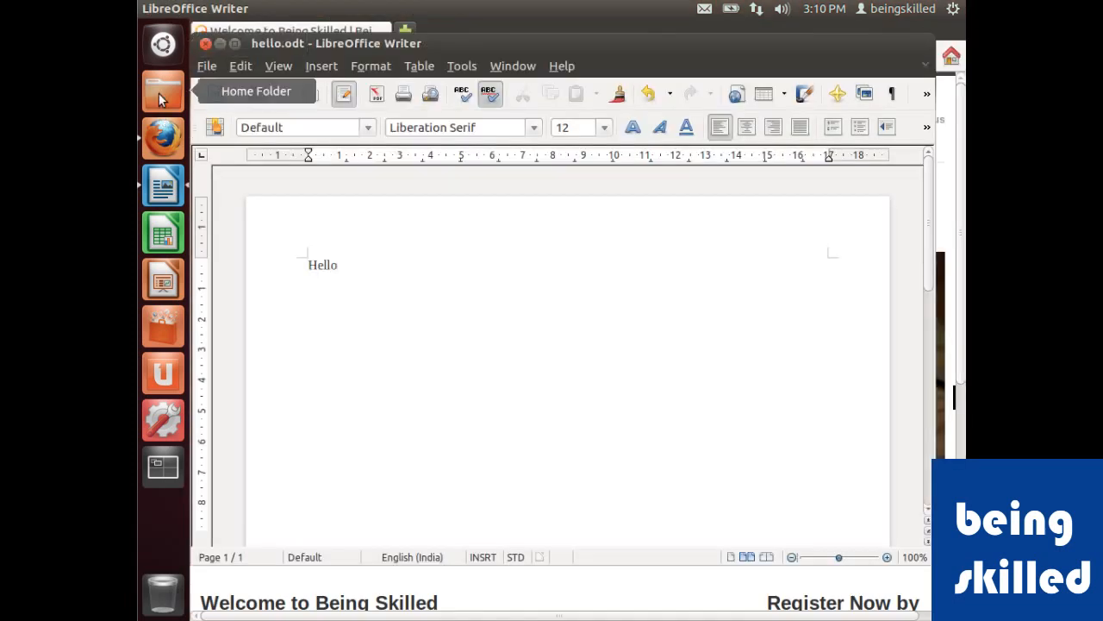